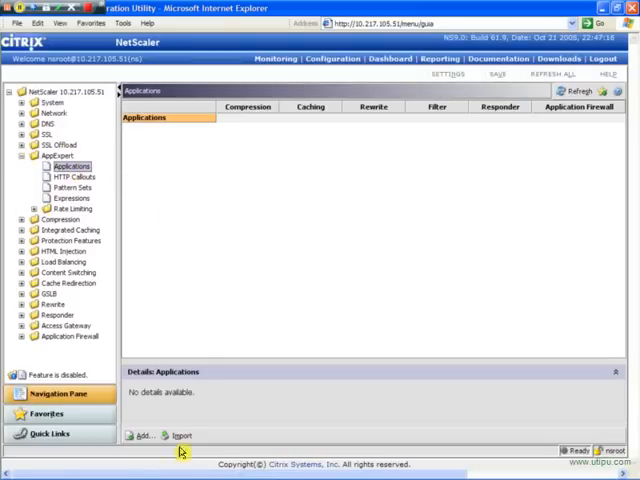
- Import the SharePoint.gz application template and refresh the applications view
{"action": "left_click", "coordinate": [179, 435]}
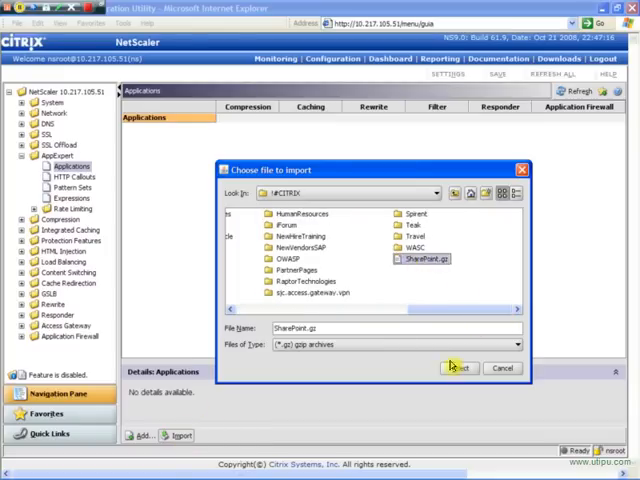
{"action": "left_click", "coordinate": [458, 368]}
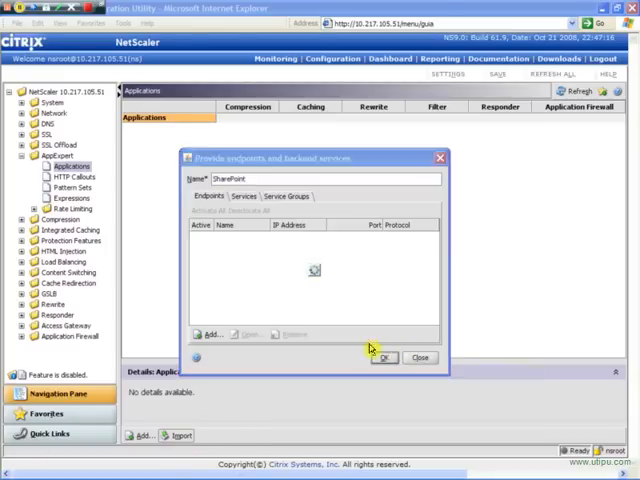
{"action": "left_click", "coordinate": [384, 357]}
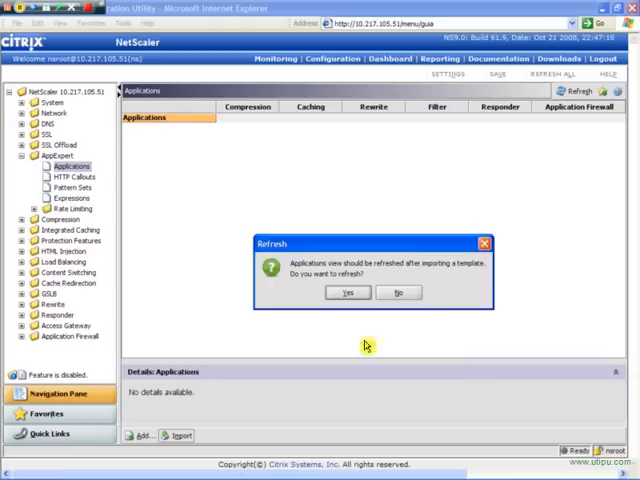
{"action": "left_click", "coordinate": [348, 292]}
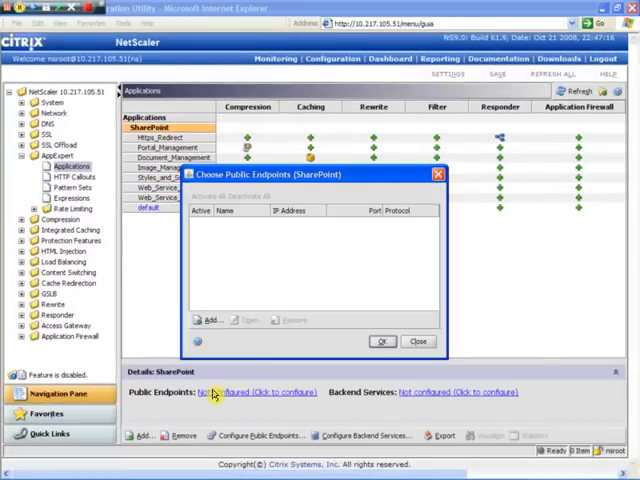
- Add endpoints Sharepoint (HTTP 80) and Sharepoint SSL (443, certificate) at 10.217.105.210
{"action": "left_click", "coordinate": [209, 319]}
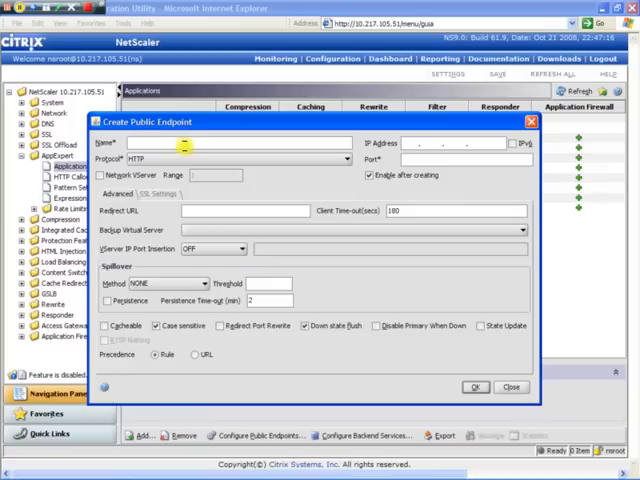
{"action": "type", "text": "Sharej"}
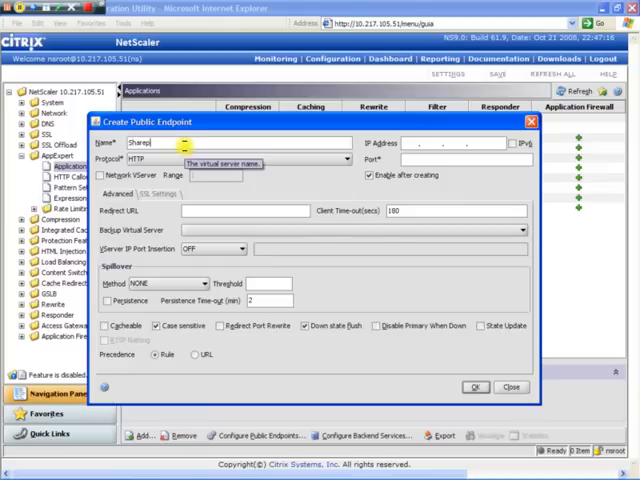
{"action": "type", "text": "oint"}
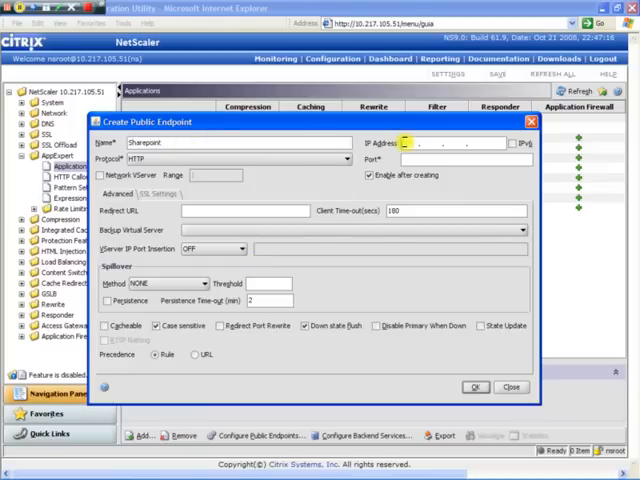
{"action": "type", "text": "217 . ."}
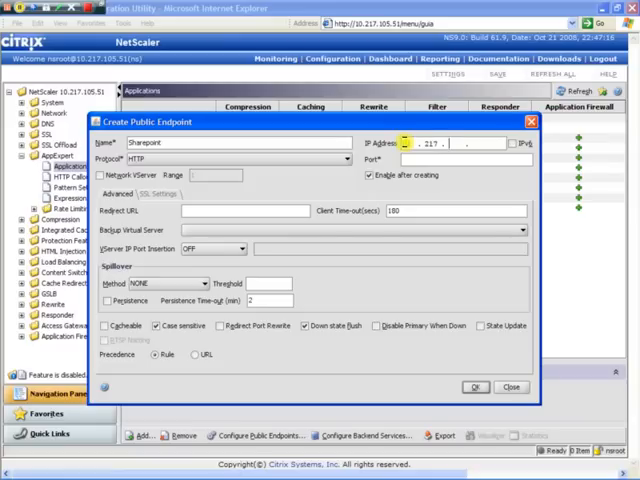
{"action": "type", "text": "10"}
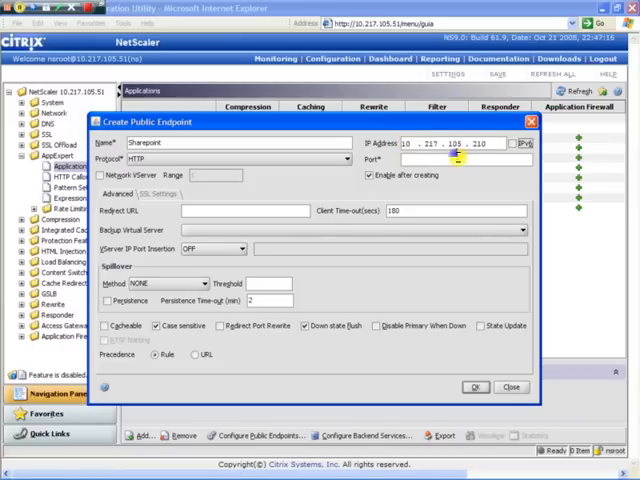
{"action": "type", "text": "80"}
{"action": "type", "text": " SSL"}
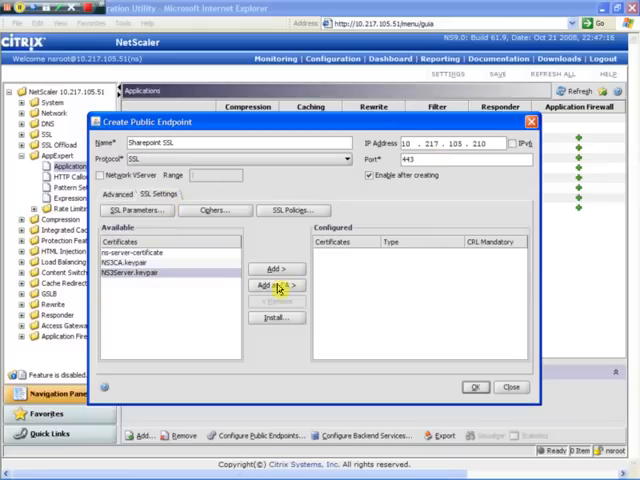
{"action": "left_click", "coordinate": [277, 285]}
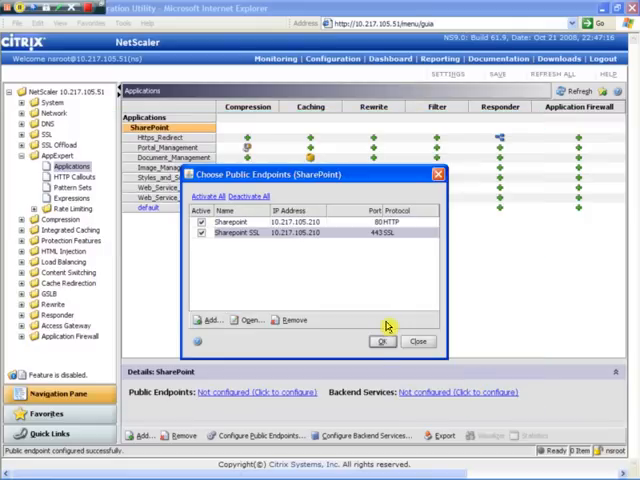
- Create backend service Sharepoint Server at 10.217.104.10 port 80 with http-ecv monitor
{"action": "left_click", "coordinate": [381, 341]}
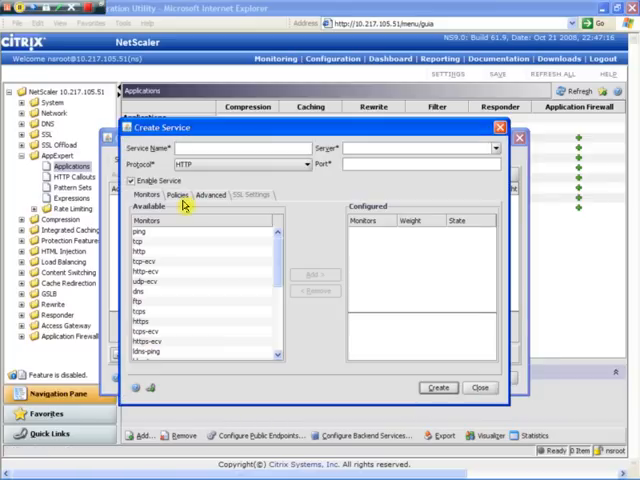
{"action": "type", "text": "Sharepoint Server"}
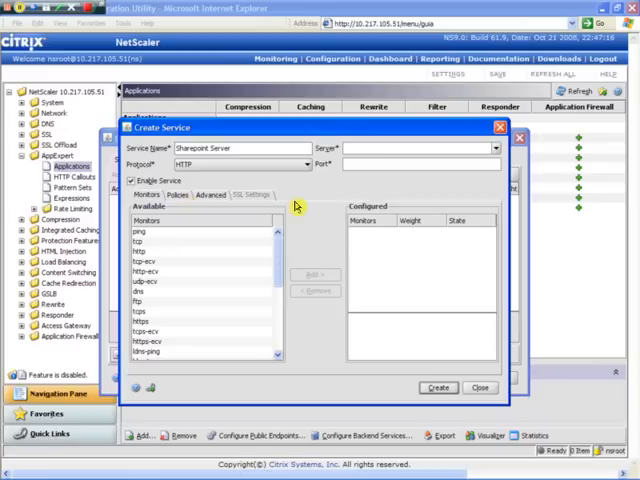
{"action": "type", "text": "10.217.104.10"}
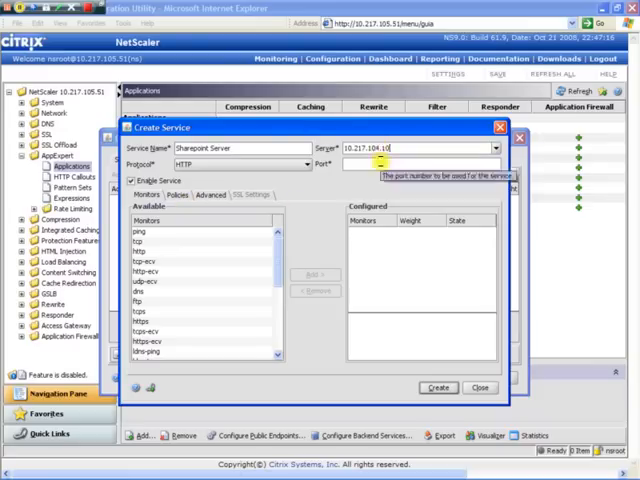
{"action": "type", "text": "80"}
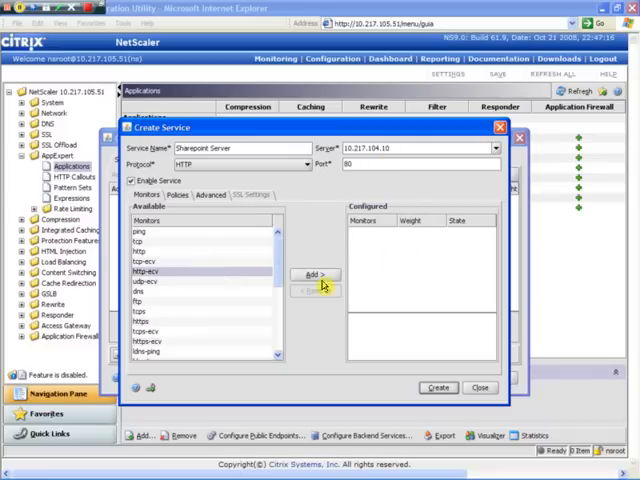
{"action": "left_click", "coordinate": [315, 274]}
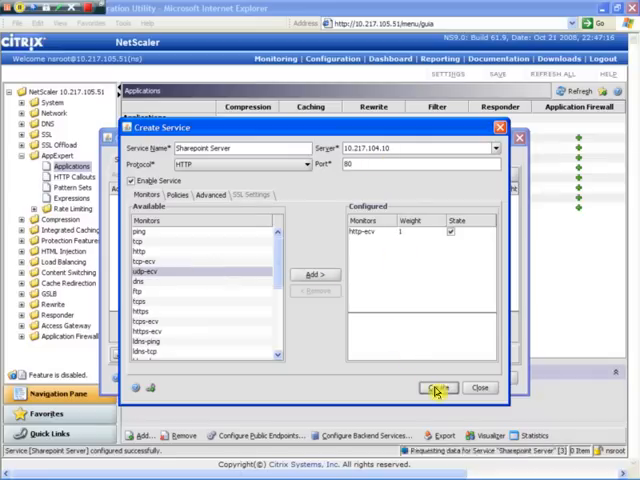
{"action": "left_click", "coordinate": [435, 387]}
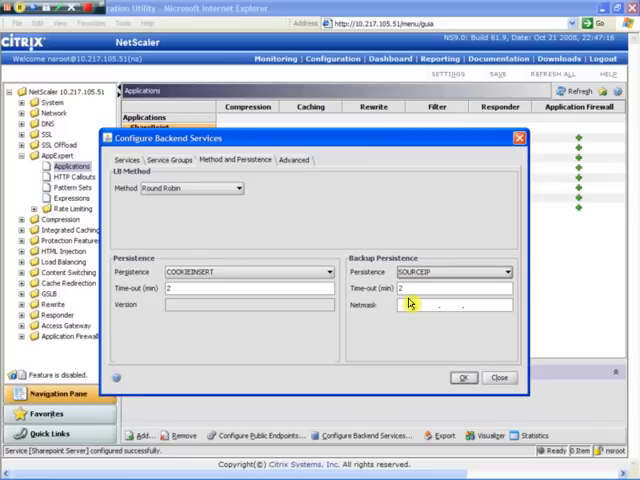
- Confirm the Configure Backend Services dialog to return to the Applications view
{"action": "left_click", "coordinate": [461, 377]}
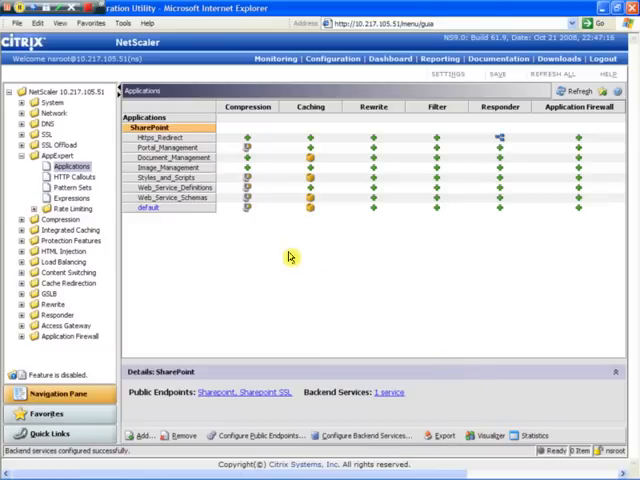
{"action": "mouse_move", "coordinate": [280, 249]}
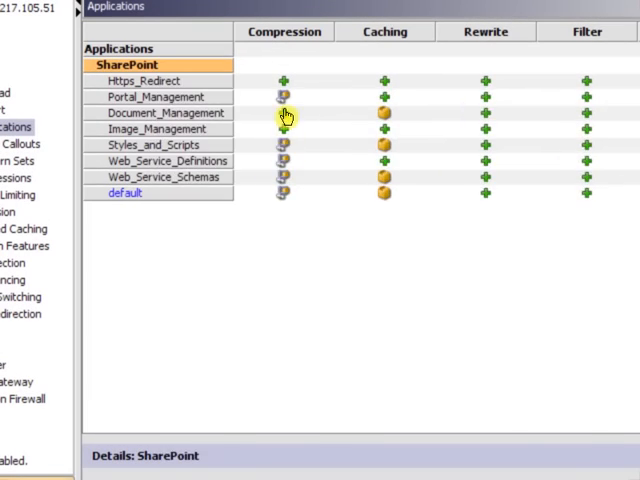
- Open Configure cache policies for the Document_Management module
{"action": "left_click", "coordinate": [283, 113]}
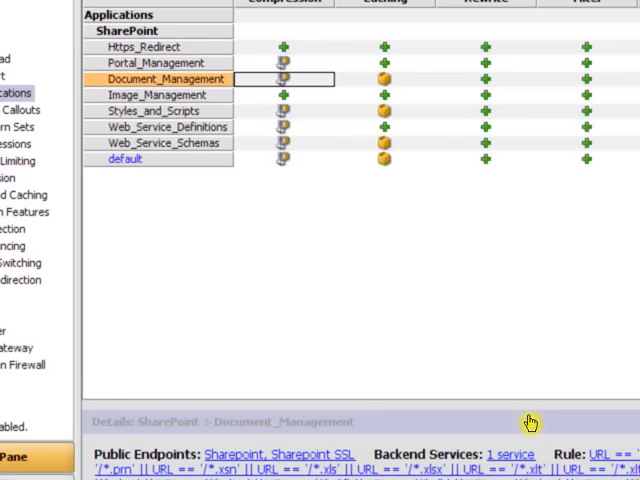
{"action": "left_click", "coordinate": [164, 94]}
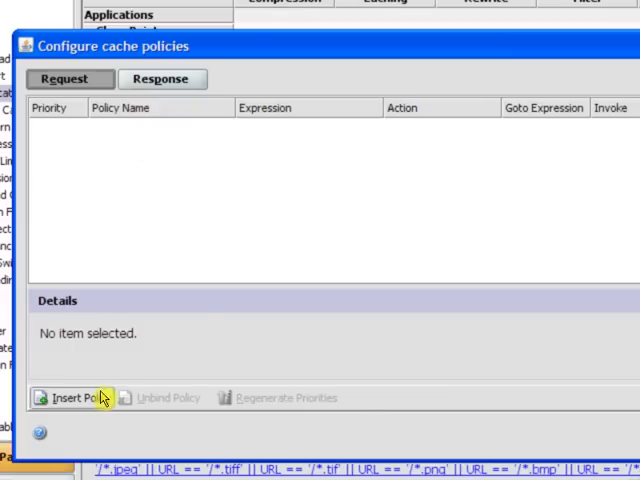
- Insert cache policy Policy_Cache with CACHE action, BASEFILE group and expression TRUE
{"action": "left_click", "coordinate": [75, 397]}
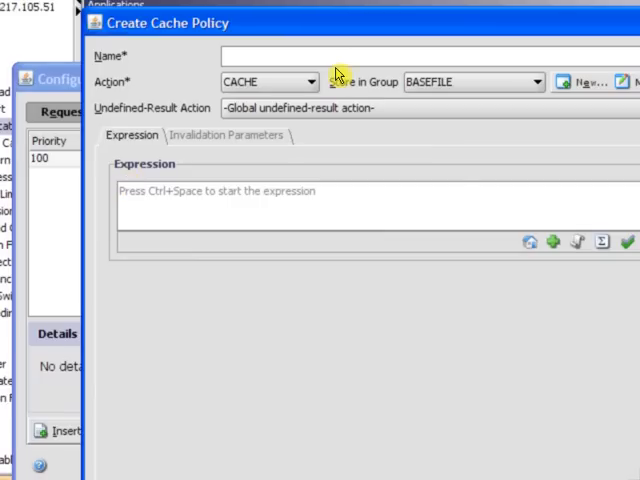
{"action": "type", "text": "Policy"}
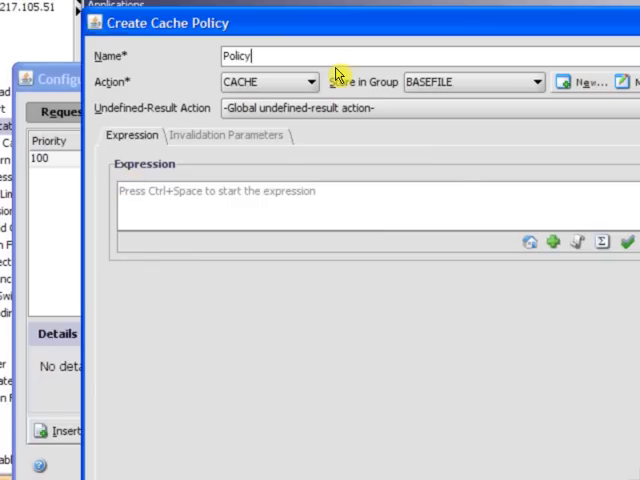
{"action": "type", "text": "_Cac"}
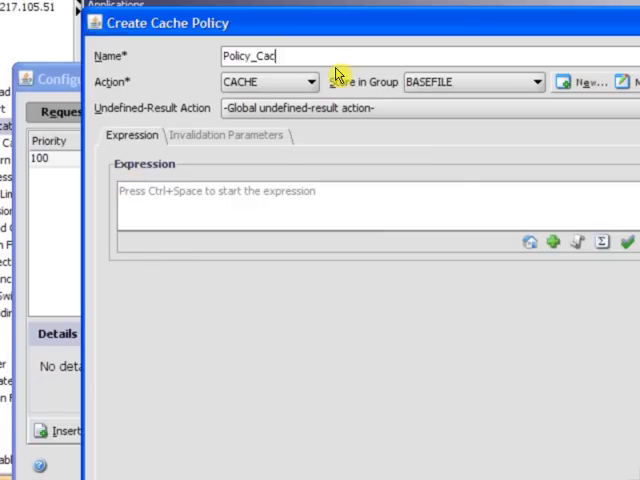
{"action": "left_click", "coordinate": [320, 195]}
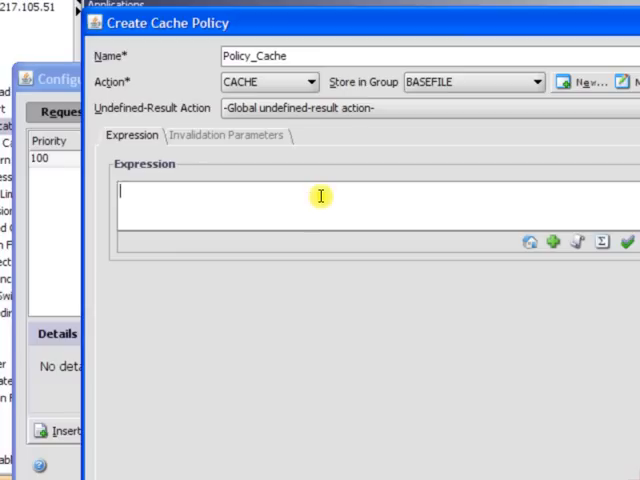
{"action": "type", "text": "TRUE"}
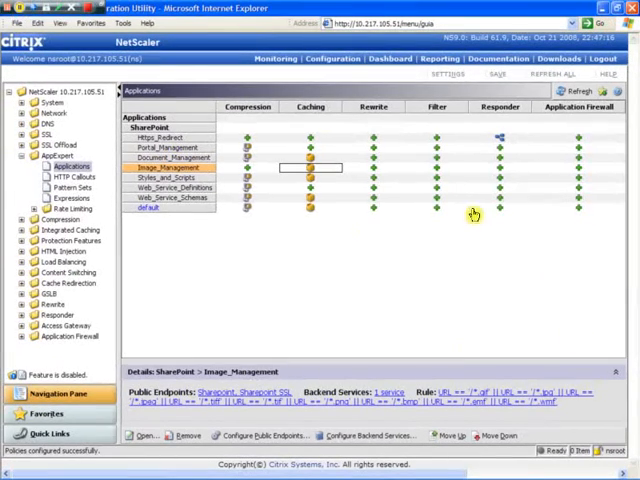
- Save the running NetScaler configuration and confirm the prompt
{"action": "left_click", "coordinate": [488, 73]}
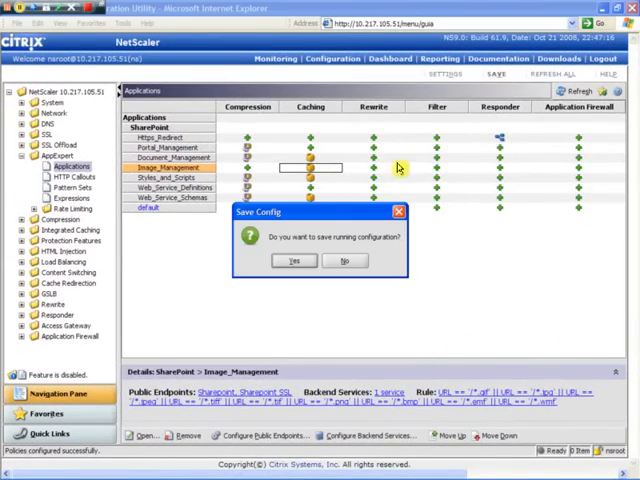
{"action": "left_click", "coordinate": [294, 261]}
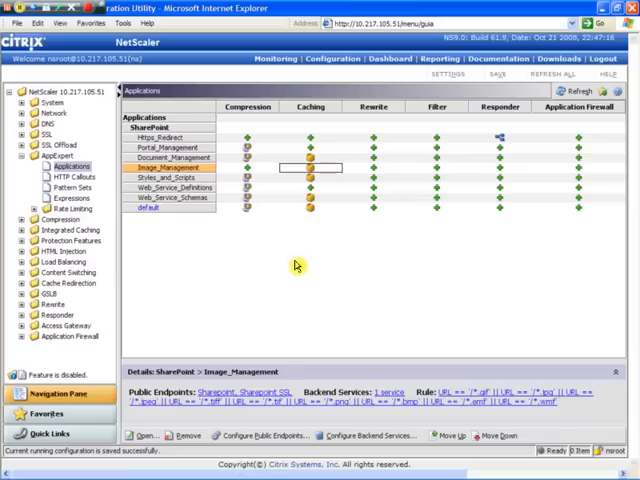